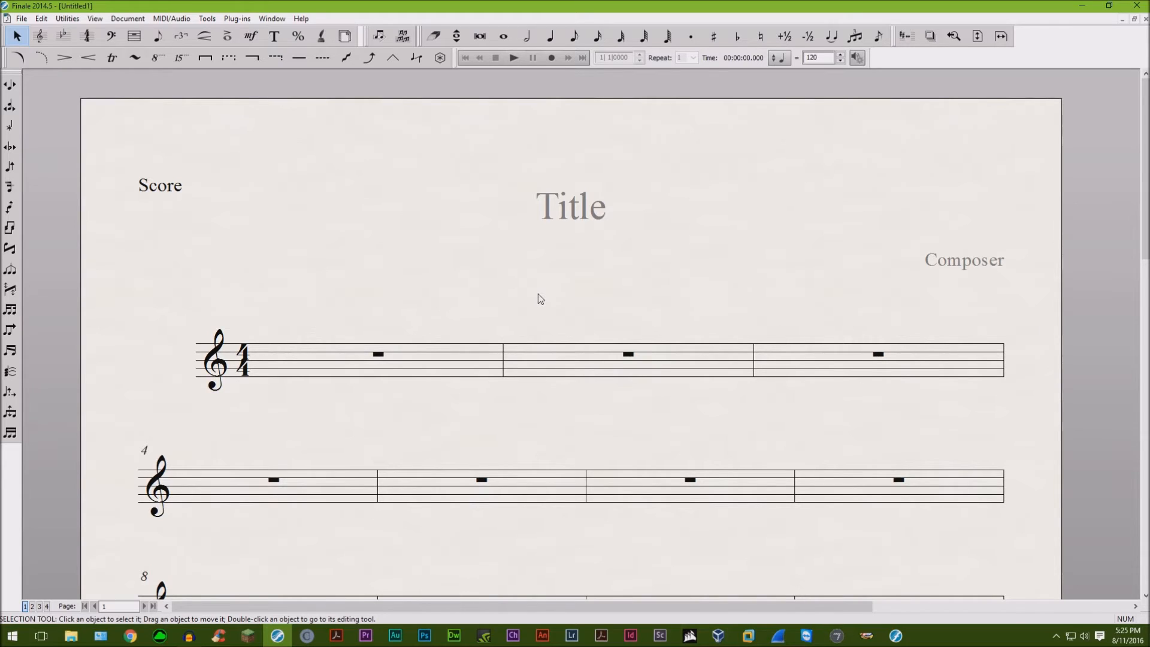
pyautogui.moveTo(553, 274)
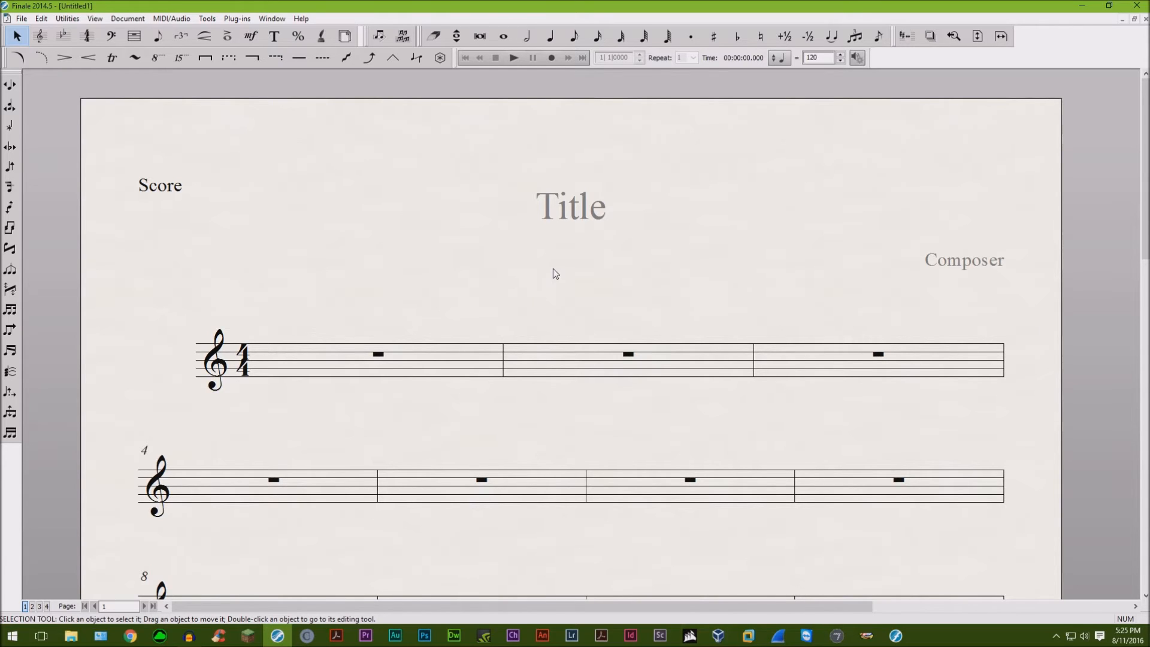
pyautogui.moveTo(572, 109)
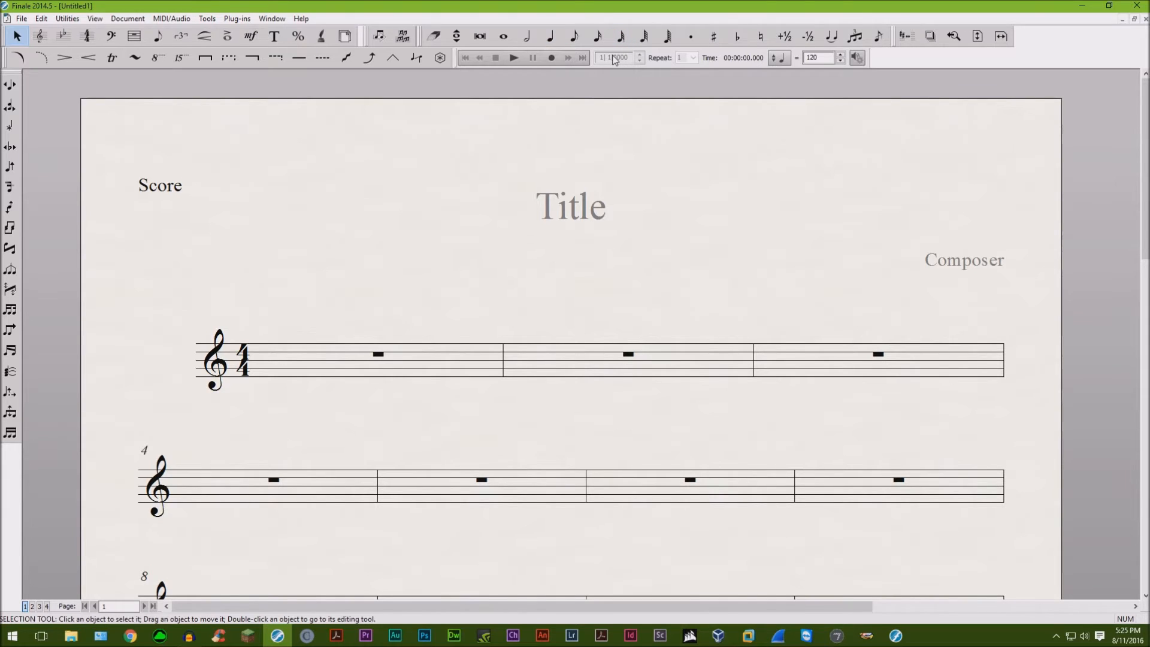
pyautogui.moveTo(578, 57)
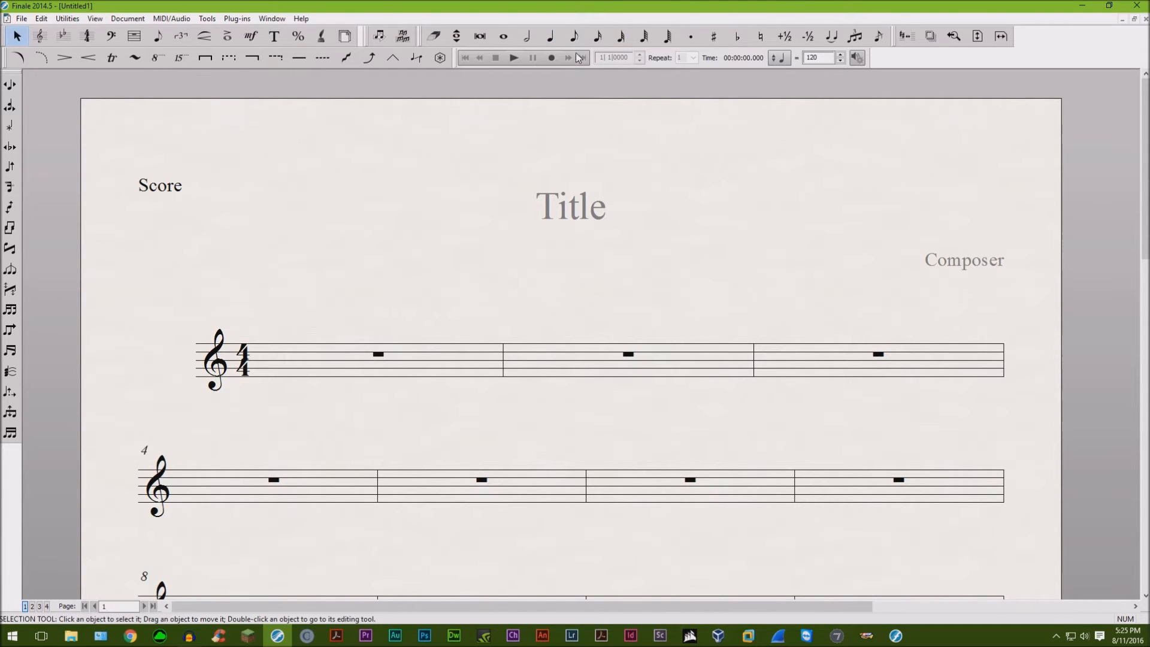
# Choose quarter notes as the Simple Entry duration
pyautogui.click(549, 36)
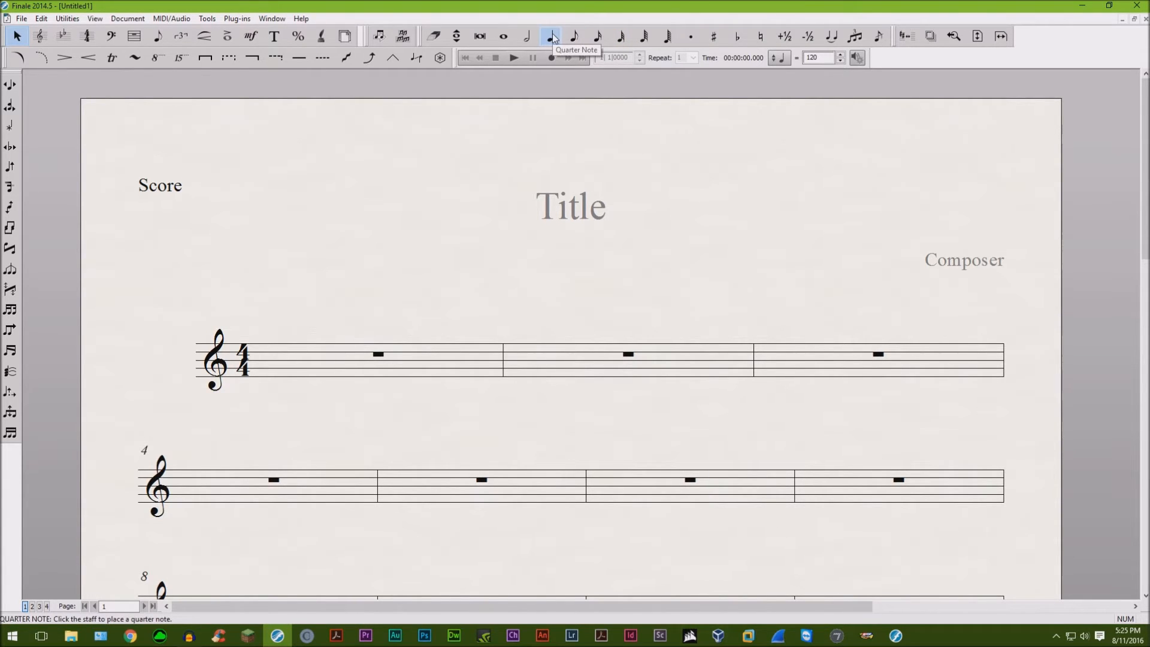
pyautogui.moveTo(564, 37)
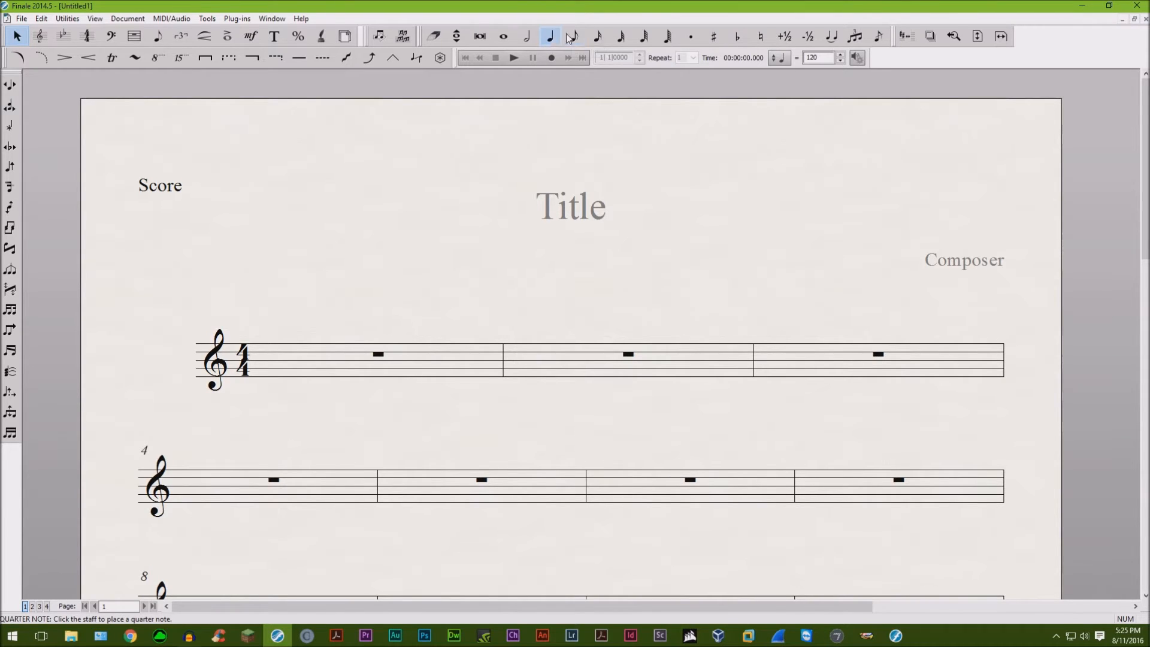
# Enter eighth-note triplets at the start of measure 1
pyautogui.click(574, 36)
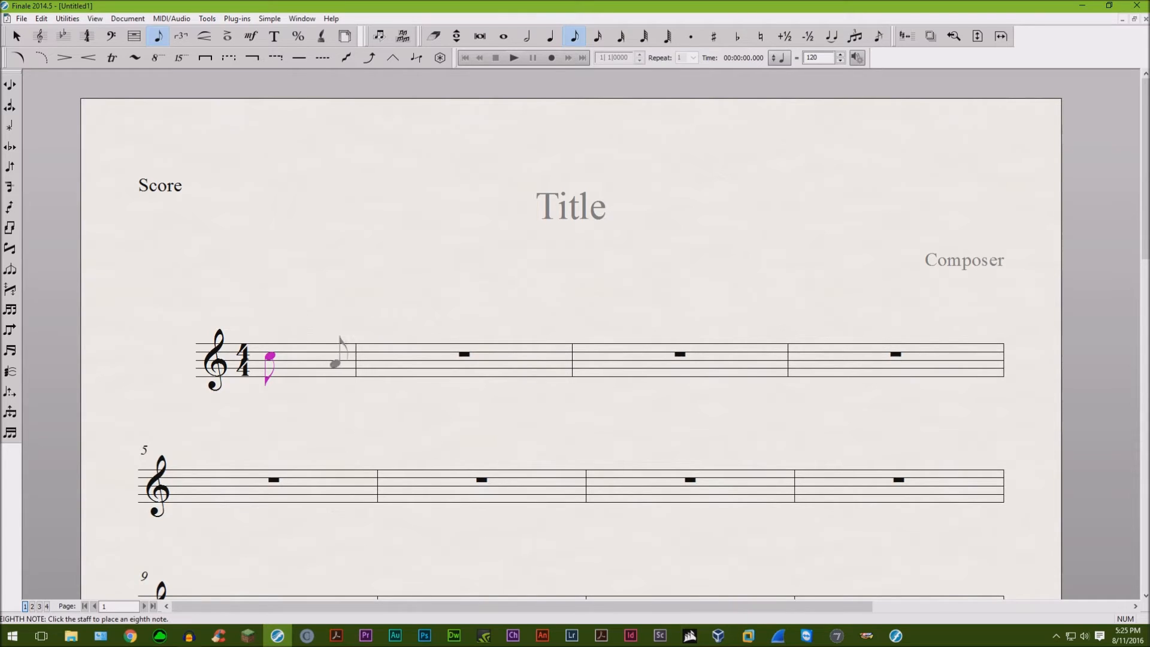
pyautogui.click(291, 358)
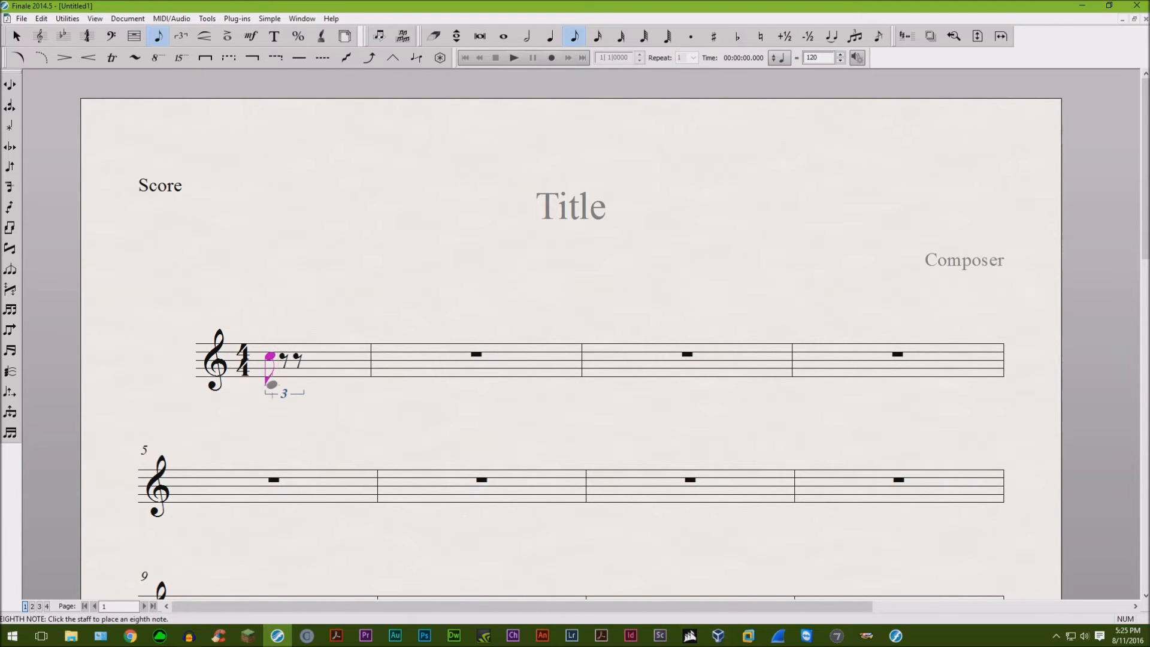
pyautogui.click(298, 358)
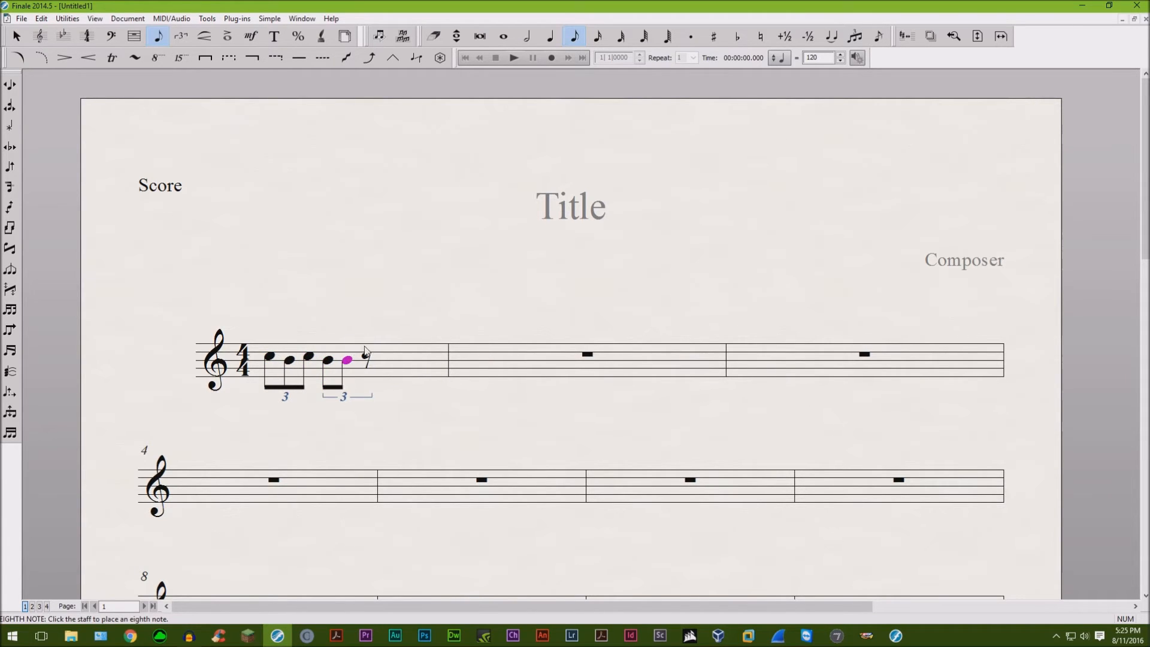
# Complete measure 1 with a quarter-note triplet after the eighths
pyautogui.click(551, 36)
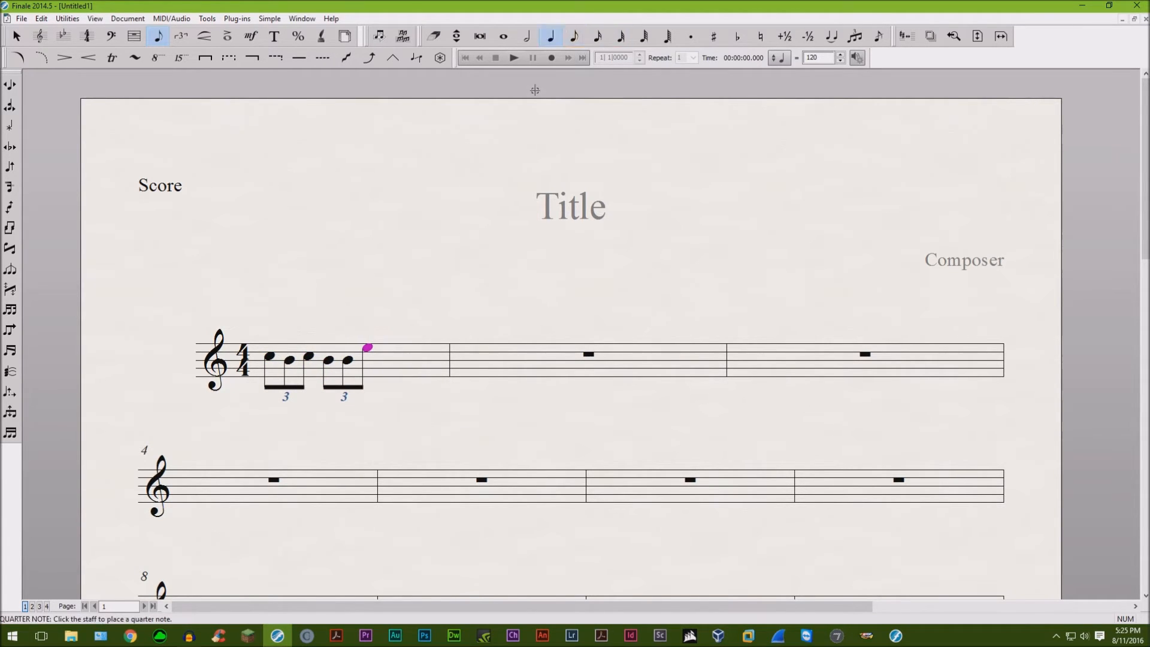
pyautogui.click(382, 349)
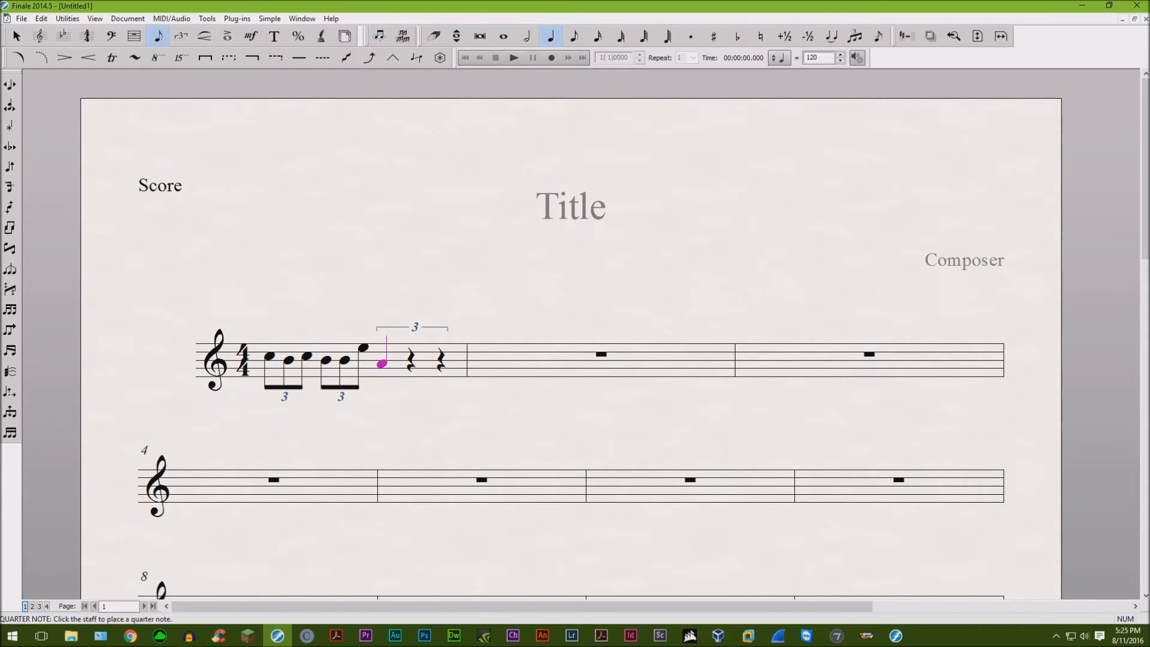
pyautogui.click(440, 345)
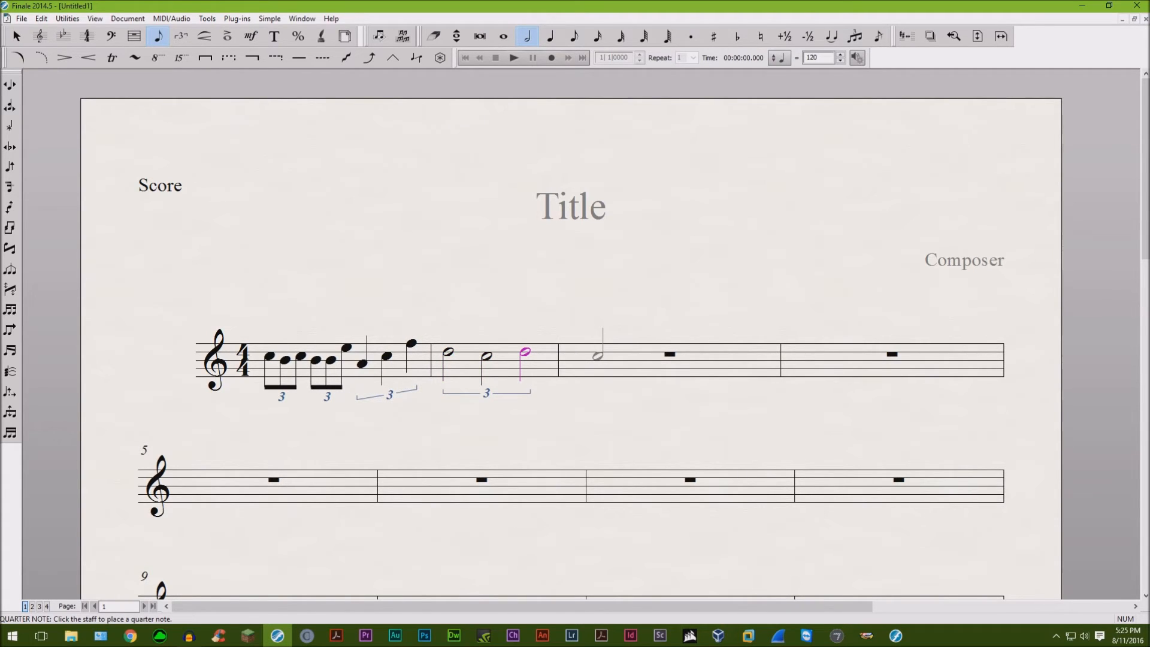
# Form a quarter-eighth triplet at the start of measure 3
pyautogui.click(574, 35)
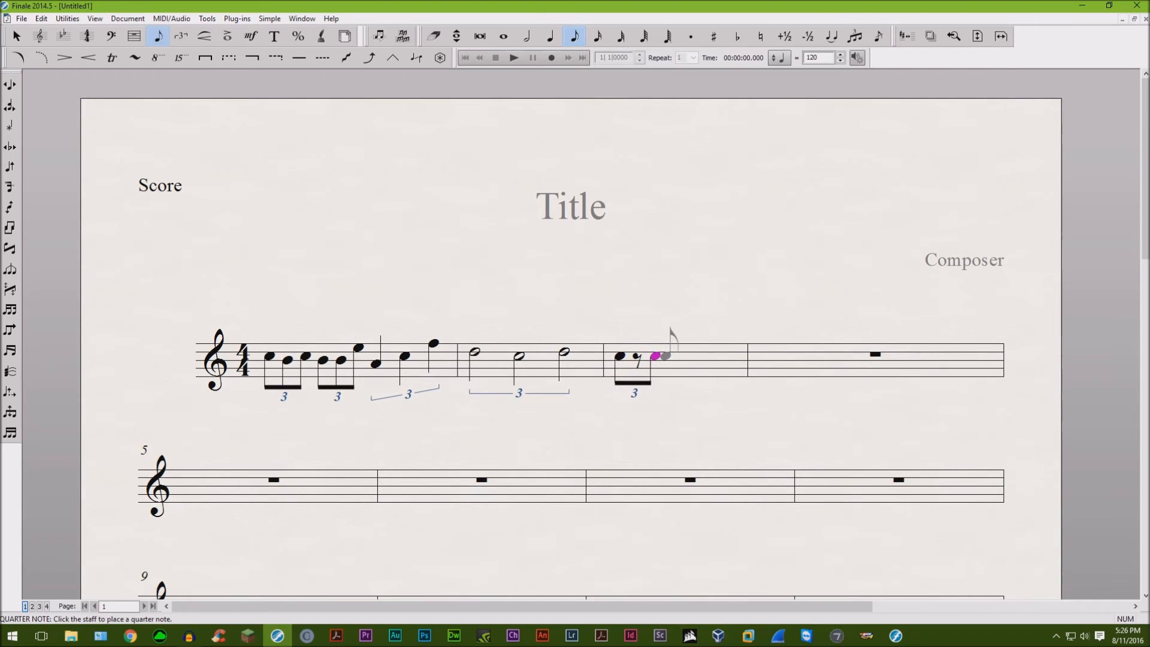
pyautogui.click(551, 35)
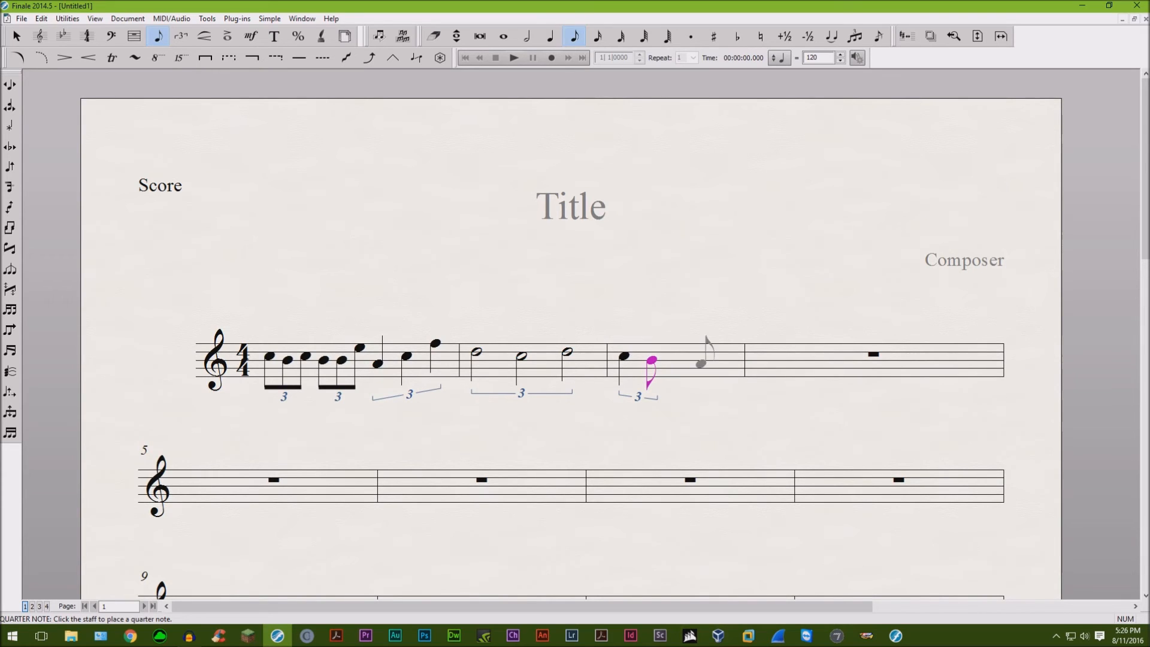
# Add eighth notes after the triplet in measure 3
pyautogui.click(551, 36)
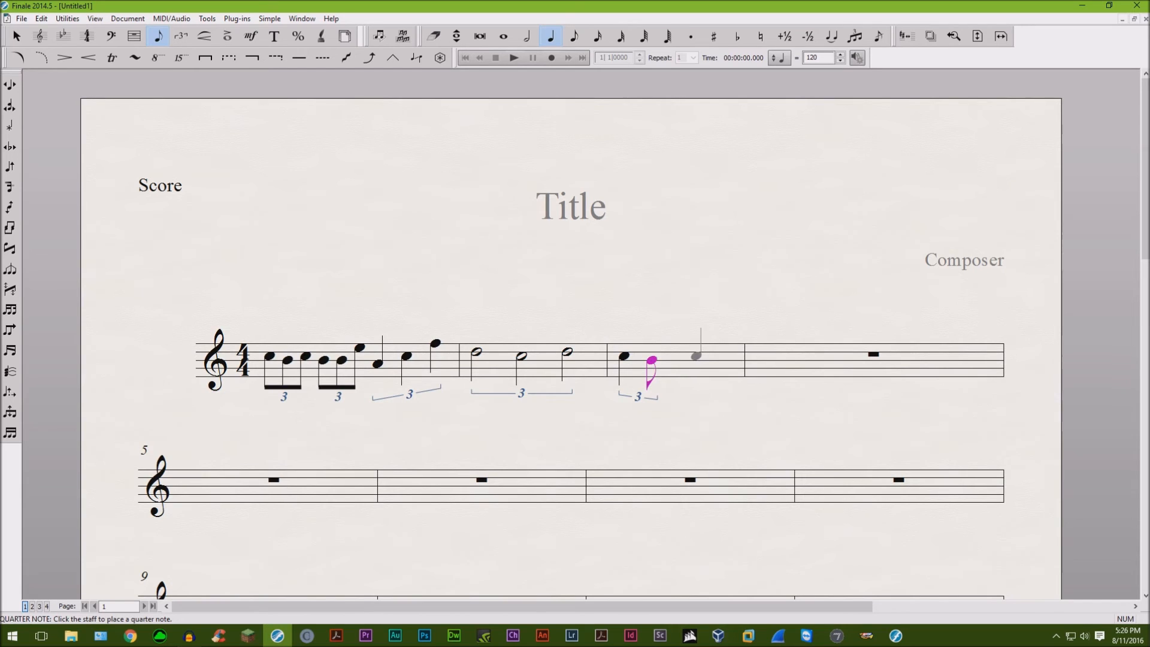
pyautogui.click(574, 36)
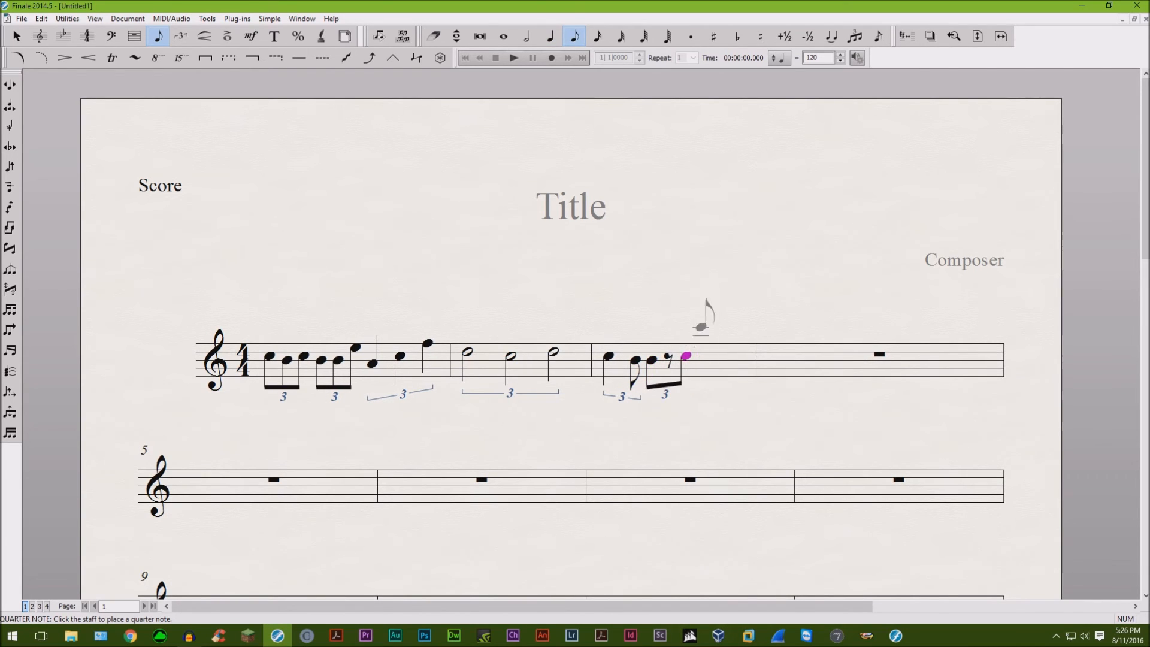
pyautogui.click(682, 358)
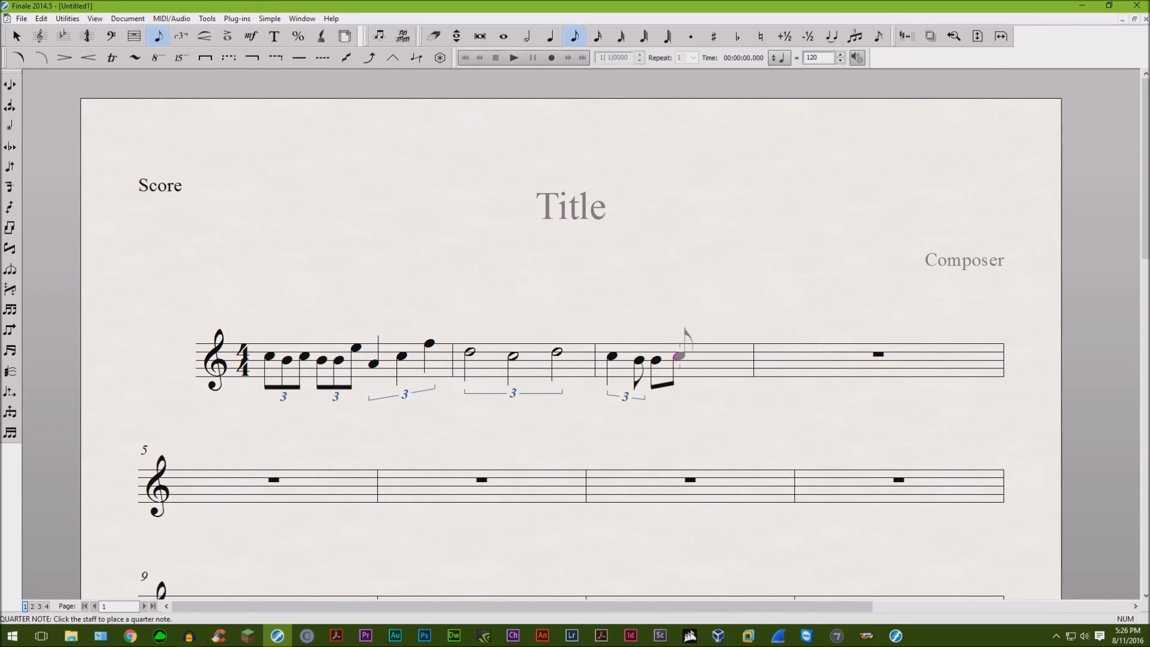
# Start measure 4 with an eighth note followed by a quarter note
pyautogui.click(679, 357)
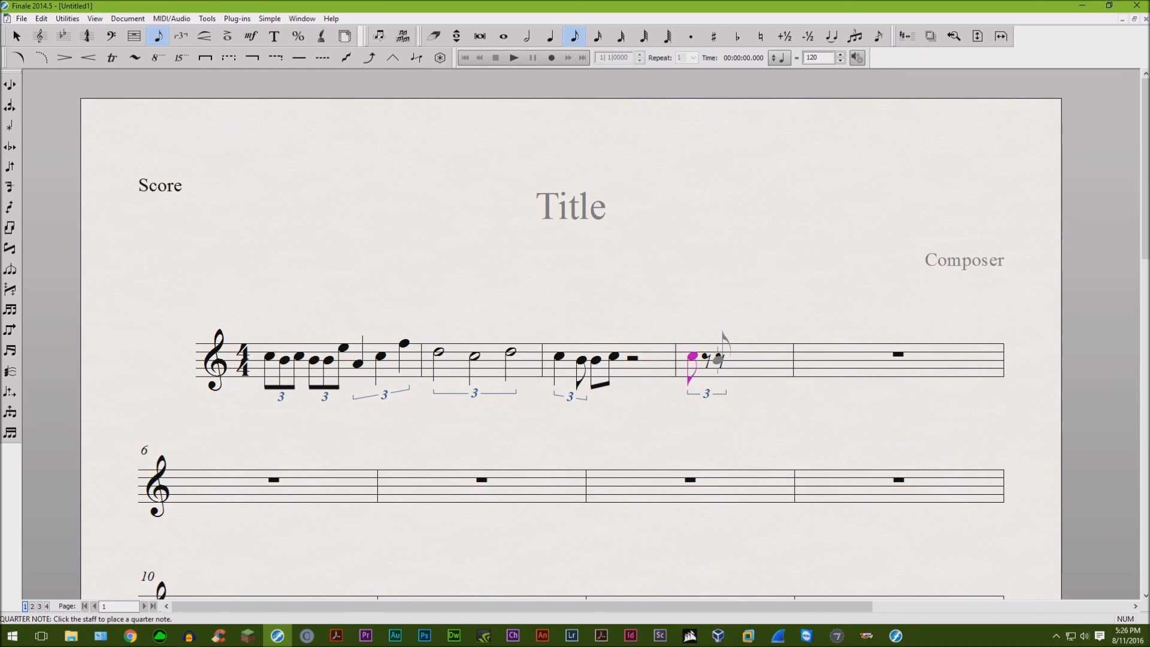
pyautogui.click(551, 35)
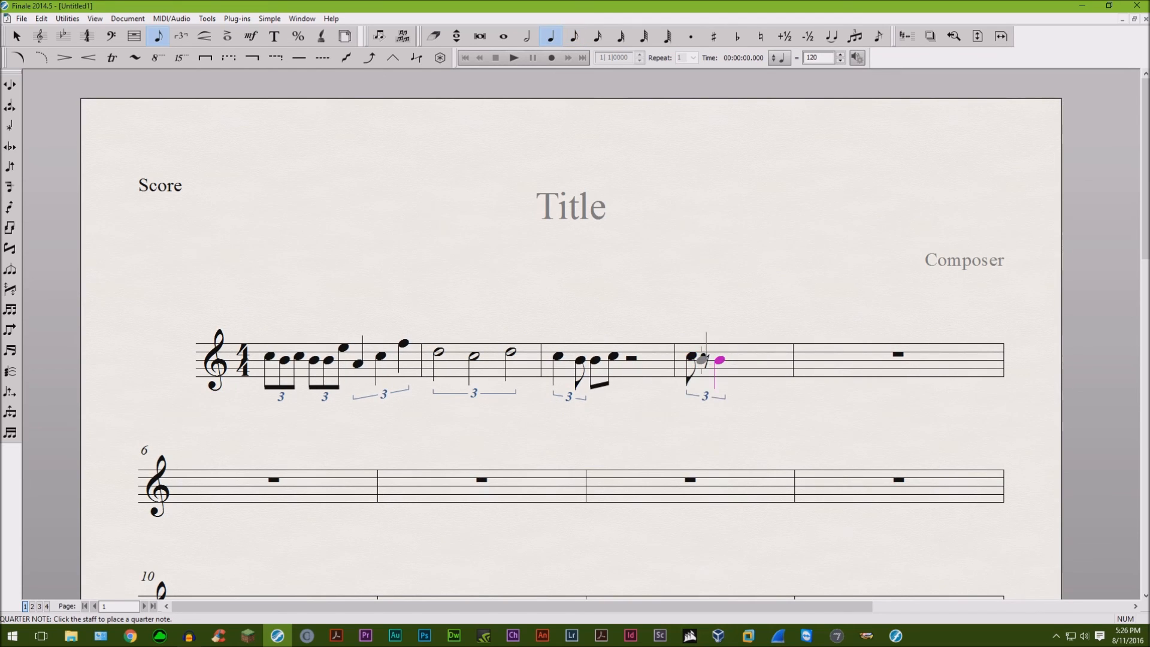